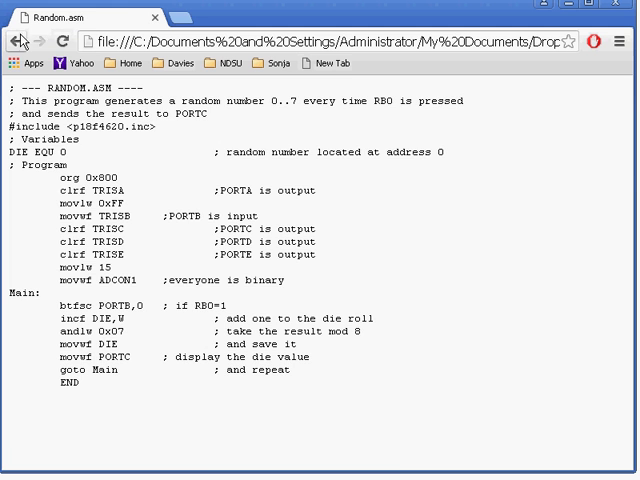
Open the CountRB0.asm listing from the course page and select its code
{"action": "left_click", "coordinate": [18, 44]}
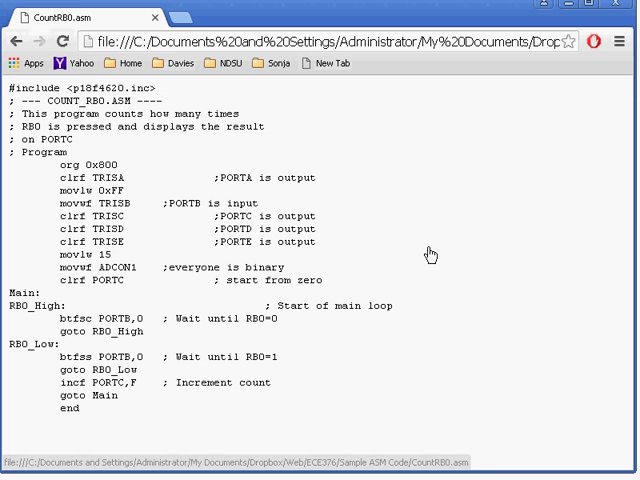
{"action": "mouse_move", "coordinate": [110, 192]}
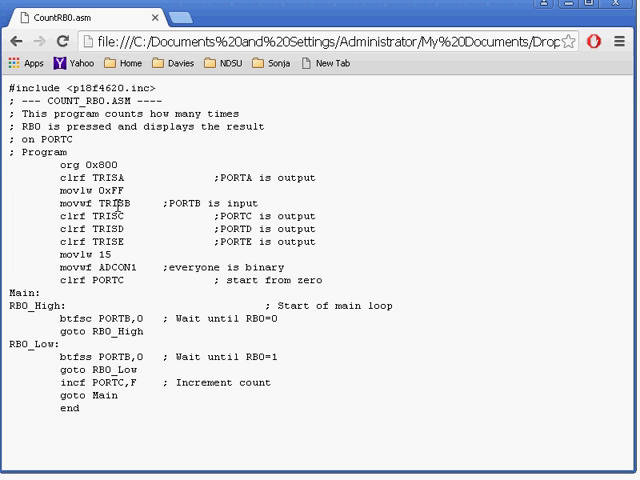
{"action": "mouse_move", "coordinate": [130, 192]}
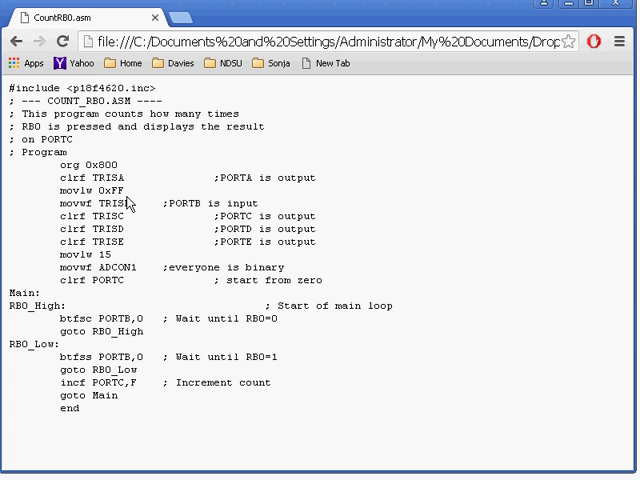
{"action": "mouse_move", "coordinate": [124, 256]}
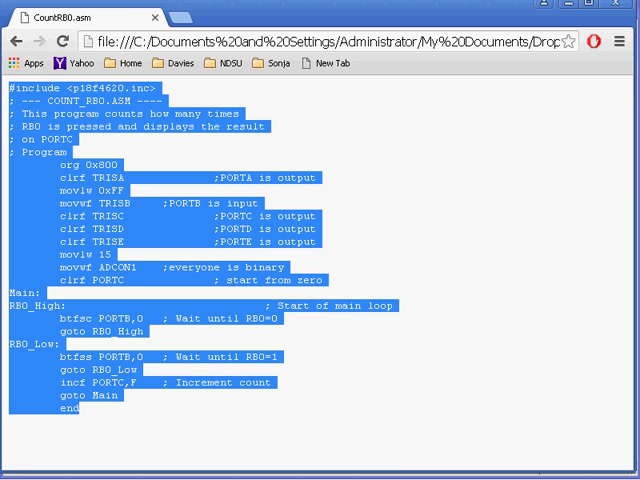
Save the pasted counting code as CountRB0.asm via Save As
{"action": "left_click", "coordinate": [16, 44]}
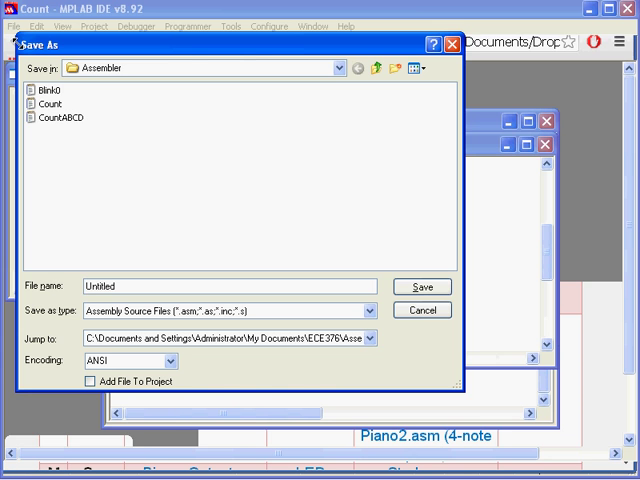
{"action": "type", "text": "Count"}
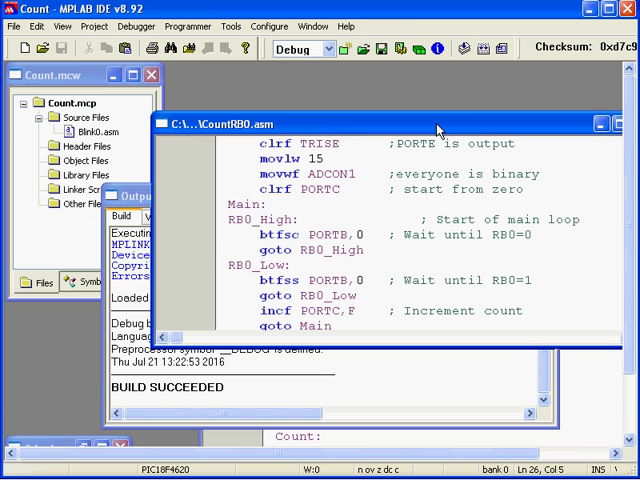
Add CountRB0.asm to the Count project's Source Files
{"action": "left_click", "coordinate": [90, 132]}
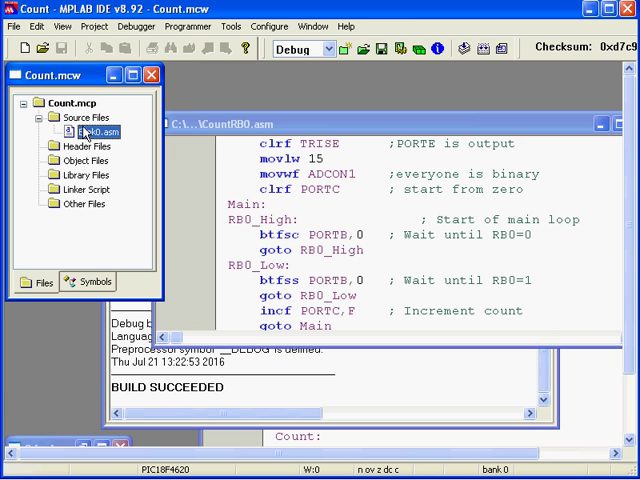
{"action": "right_click", "coordinate": [76, 116]}
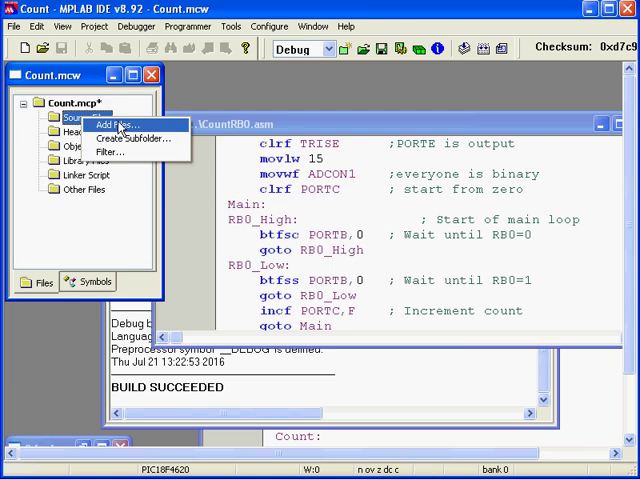
{"action": "left_click", "coordinate": [112, 126]}
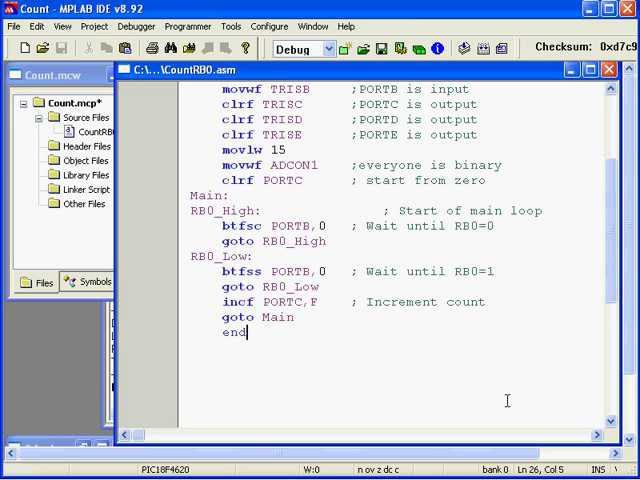
{"action": "scroll", "scroll_direction": "up", "scroll_amount": 3}
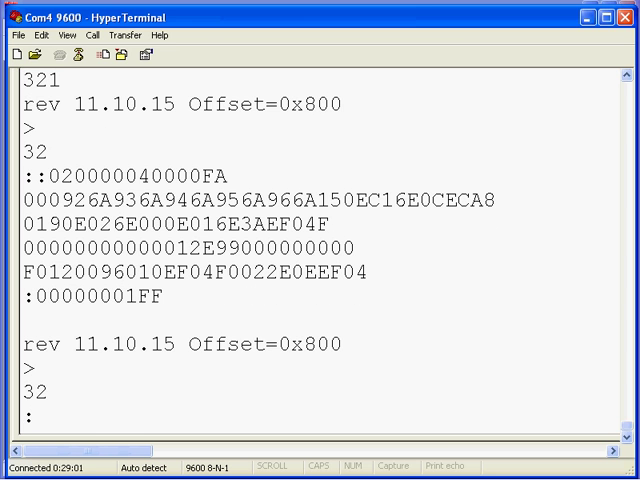
Send CountRB0.HEX to the PIC board via Transfer > Send Text File
{"action": "left_click", "coordinate": [104, 36]}
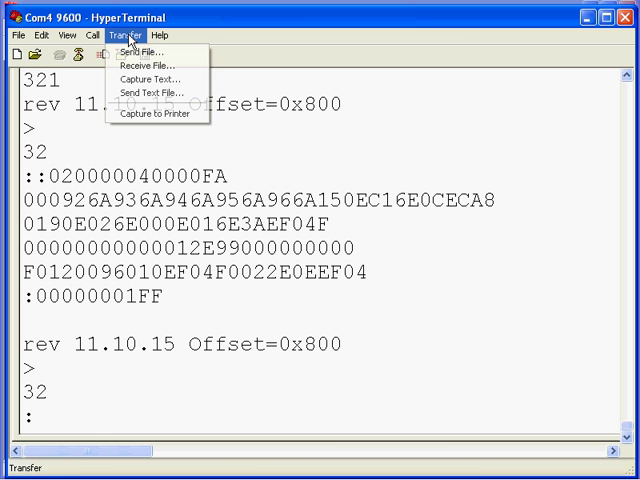
{"action": "left_click", "coordinate": [152, 92]}
{"action": "type", "text": "c"}
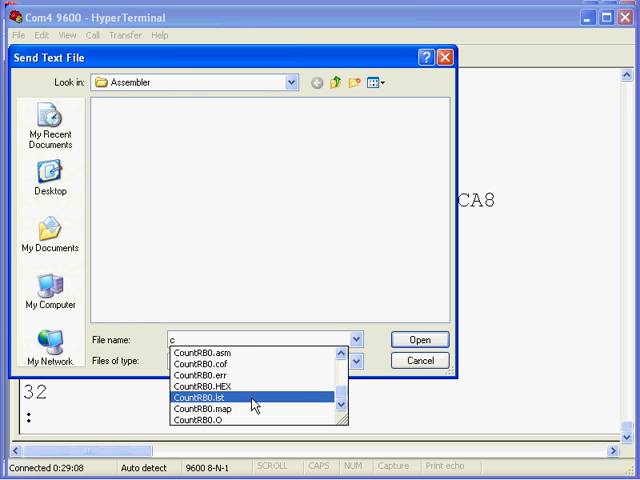
{"action": "left_click", "coordinate": [208, 388]}
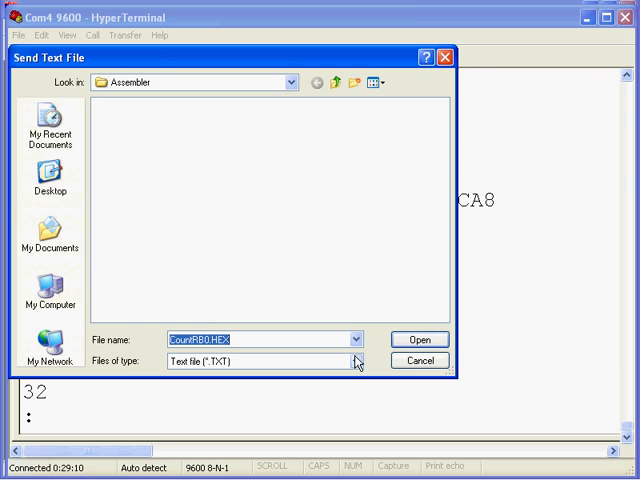
{"action": "left_click", "coordinate": [420, 340]}
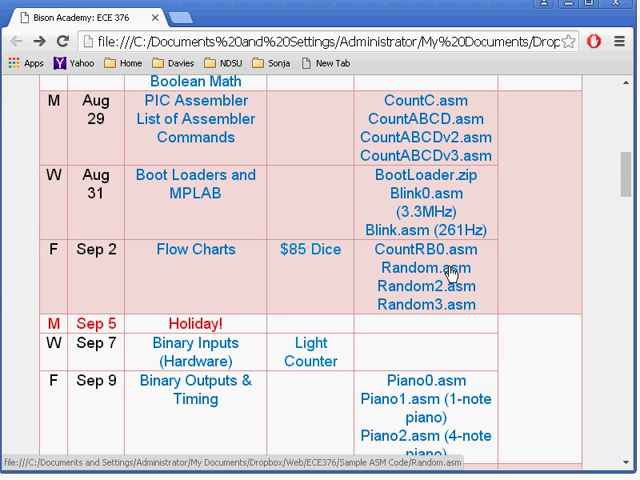
Open the Random.asm listing under Sep 2 on the ECE 376 schedule
{"action": "left_click", "coordinate": [426, 268]}
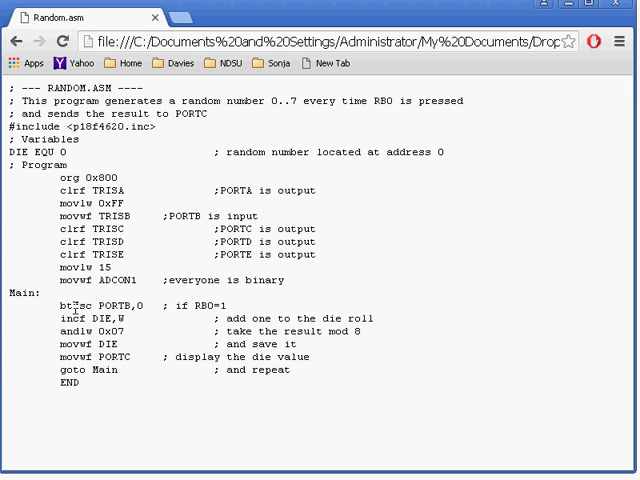
Copy the die-roll code and save it in MPLAB as Random.asm
{"action": "key", "text": "ctrl+a"}
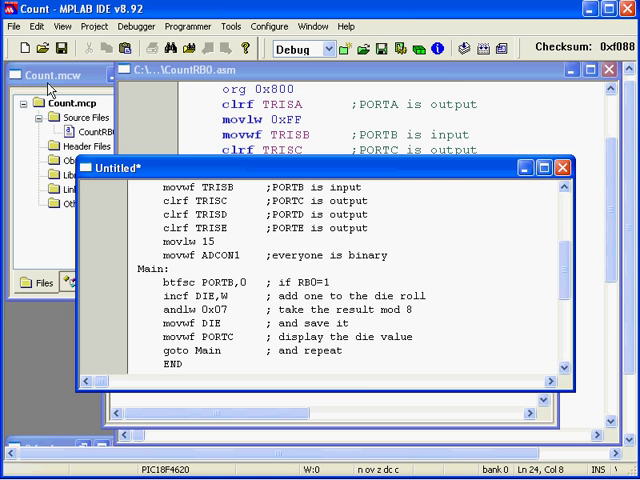
{"action": "left_click", "coordinate": [12, 26]}
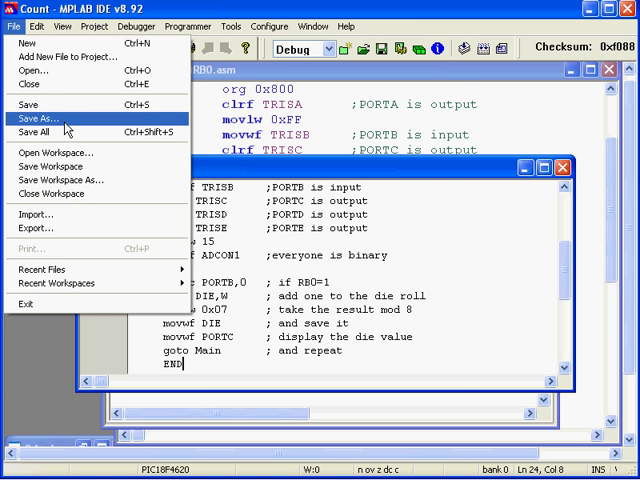
{"action": "left_click", "coordinate": [48, 120]}
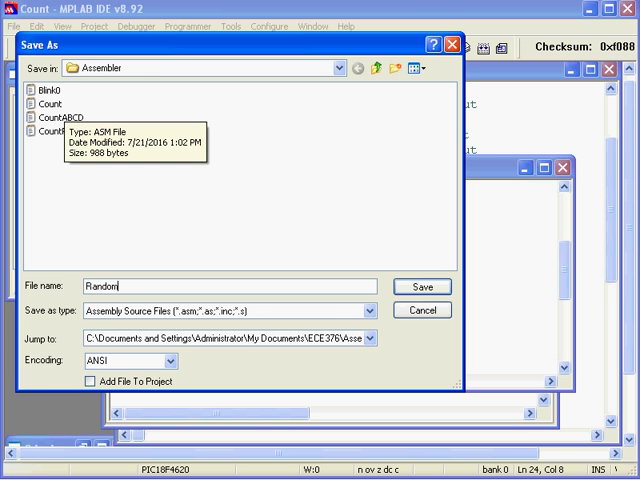
{"action": "type", "text": ".asm"}
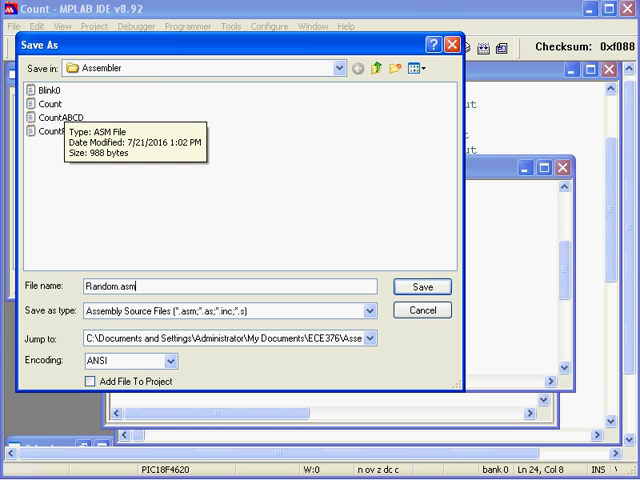
{"action": "left_click", "coordinate": [420, 288]}
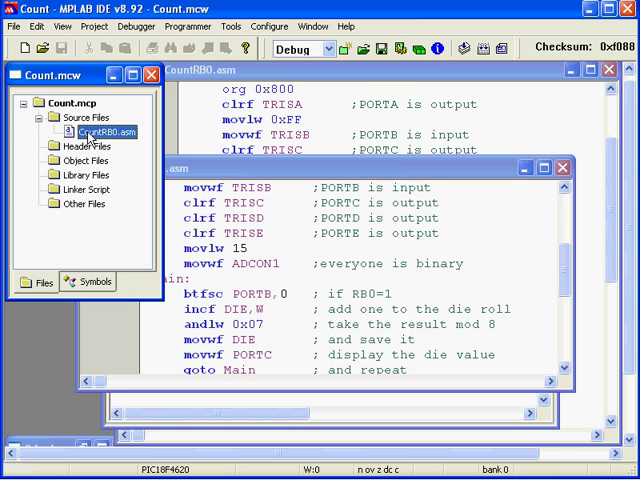
Add Random.asm to the project's Source Files
{"action": "right_click", "coordinate": [68, 116]}
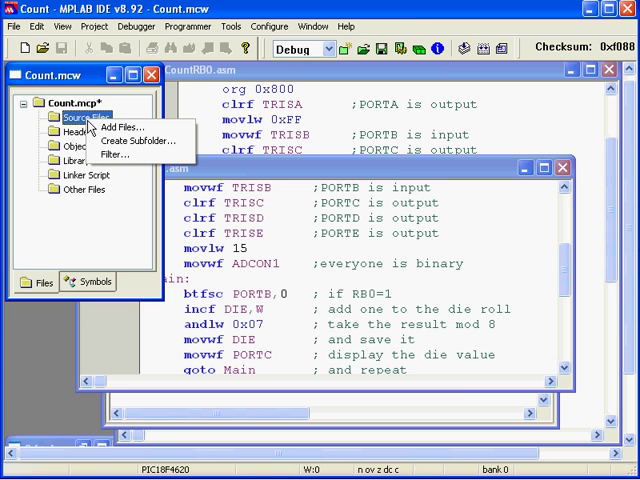
{"action": "left_click", "coordinate": [118, 128]}
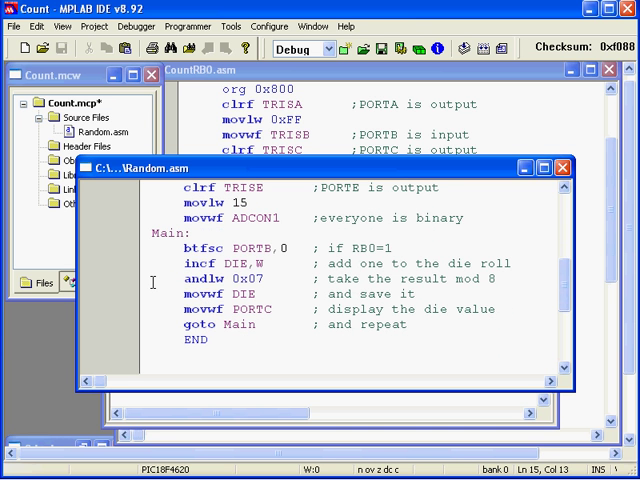
{"action": "mouse_move", "coordinate": [148, 290]}
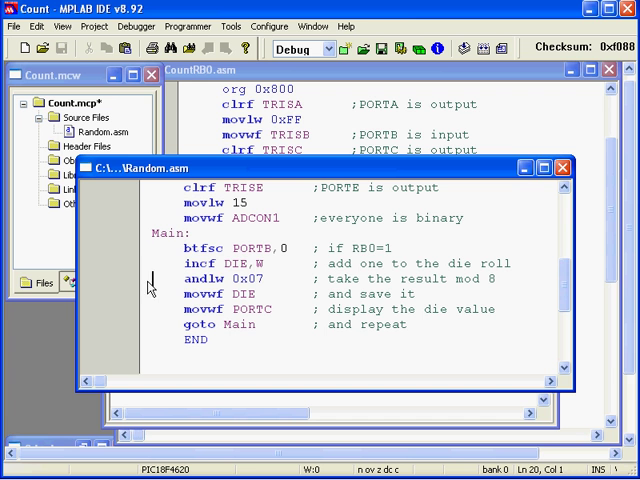
Comment out the andlw 0x07 line with a leading semicolon
{"action": "type", "text": ";"}
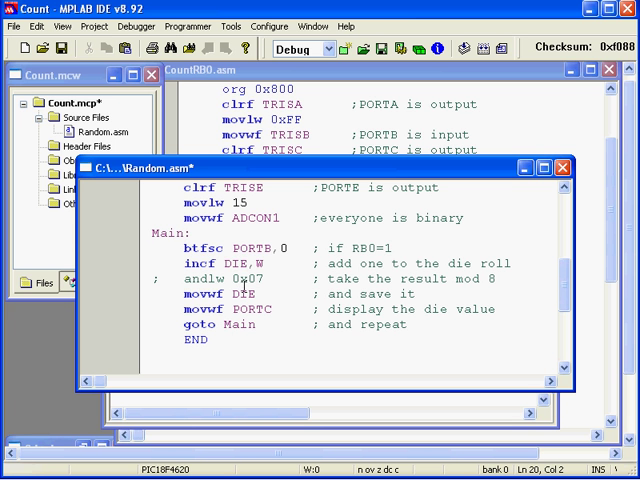
{"action": "mouse_move", "coordinate": [268, 258]}
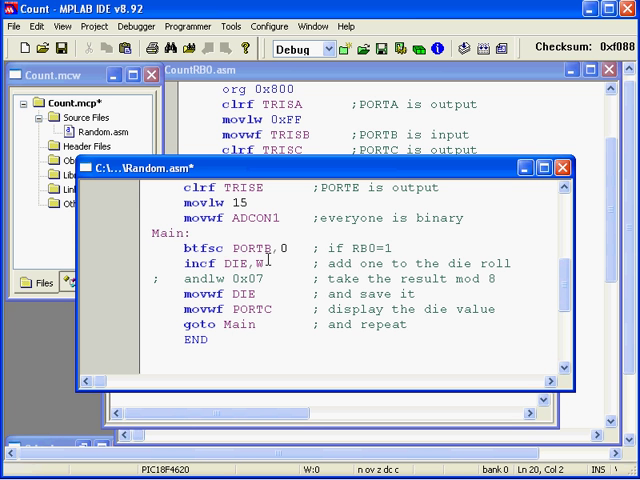
{"action": "mouse_move", "coordinate": [248, 292]}
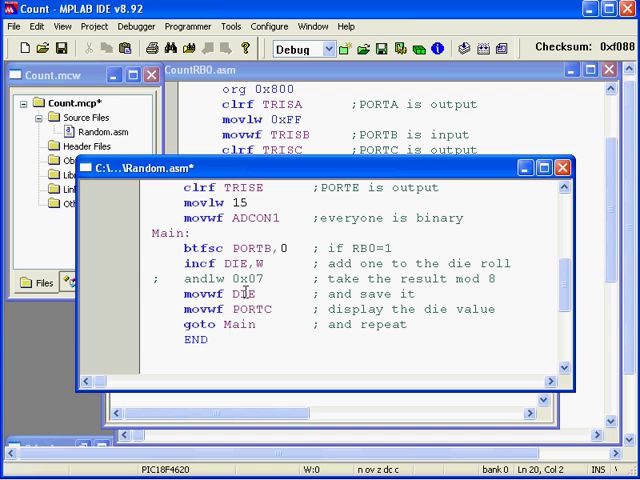
{"action": "mouse_move", "coordinate": [260, 308]}
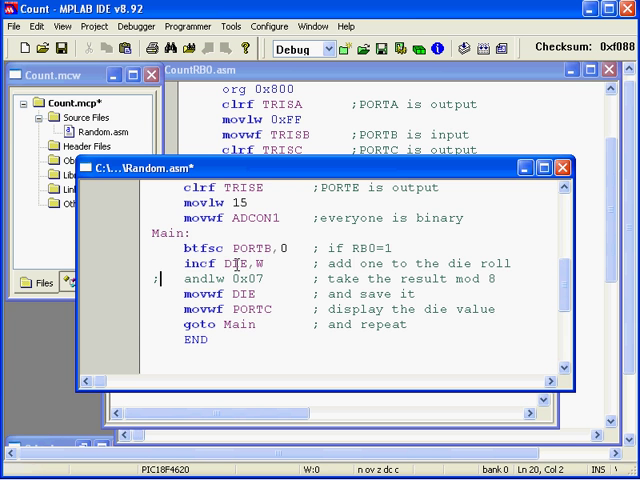
{"action": "scroll", "scroll_direction": "up", "scroll_amount": 3}
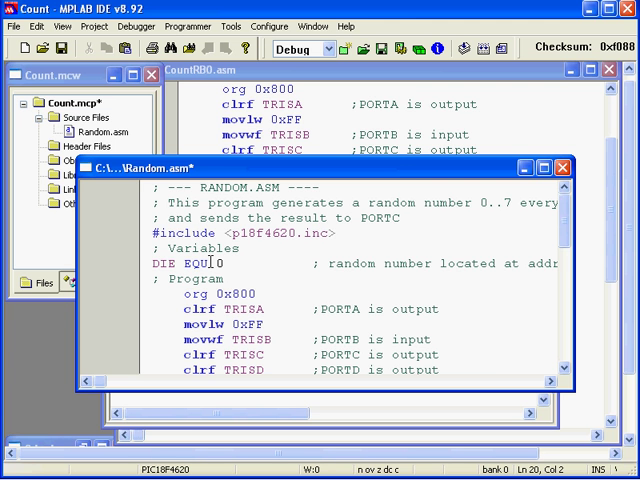
{"action": "scroll", "scroll_direction": "down", "scroll_amount": 3}
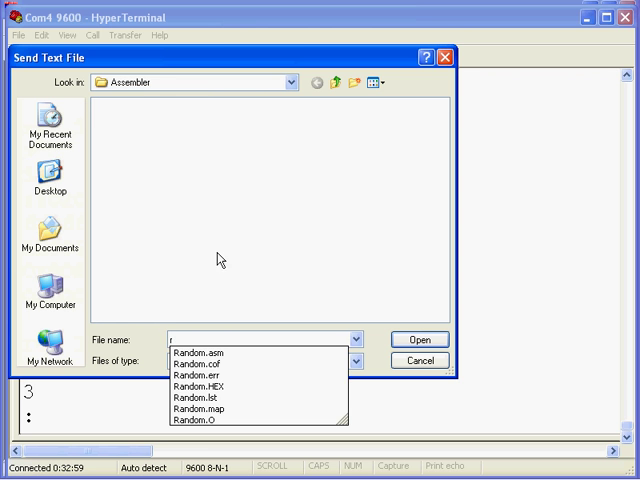
Pick Random.HEX in Send Text File and send it to the board
{"action": "left_click", "coordinate": [200, 376]}
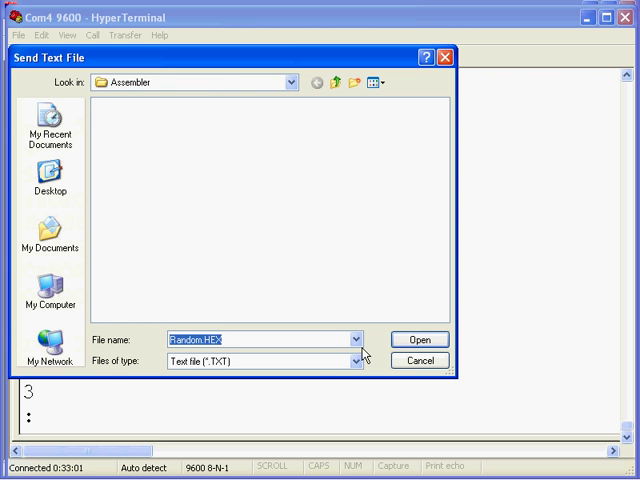
{"action": "left_click", "coordinate": [420, 340]}
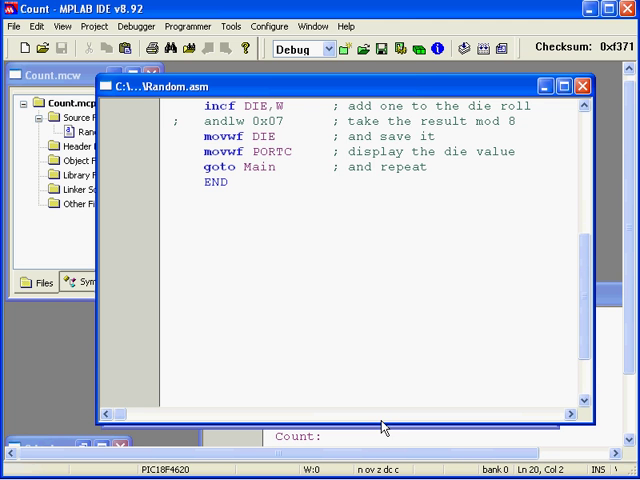
{"action": "scroll", "scroll_direction": "up", "scroll_amount": 3}
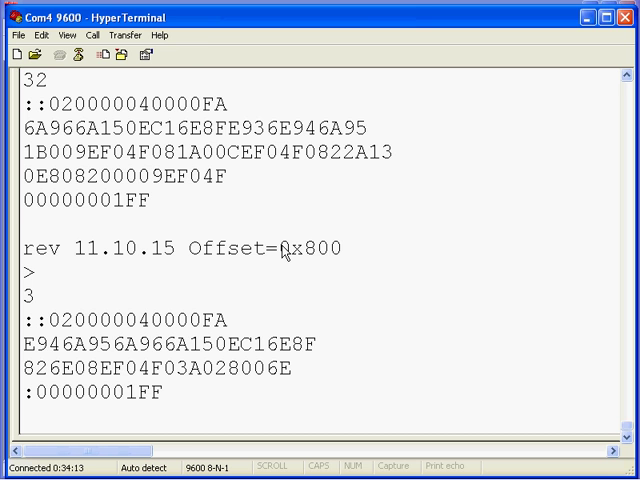
Bring up Send Text File and show the list of available files
{"action": "scroll", "scroll_direction": "down", "scroll_amount": 3}
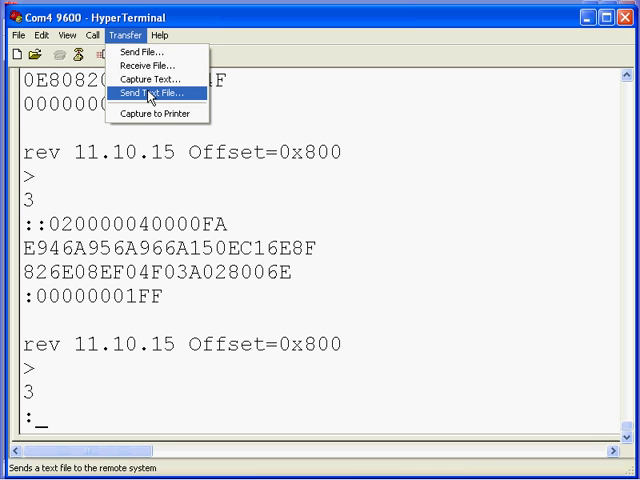
{"action": "left_click", "coordinate": [156, 94]}
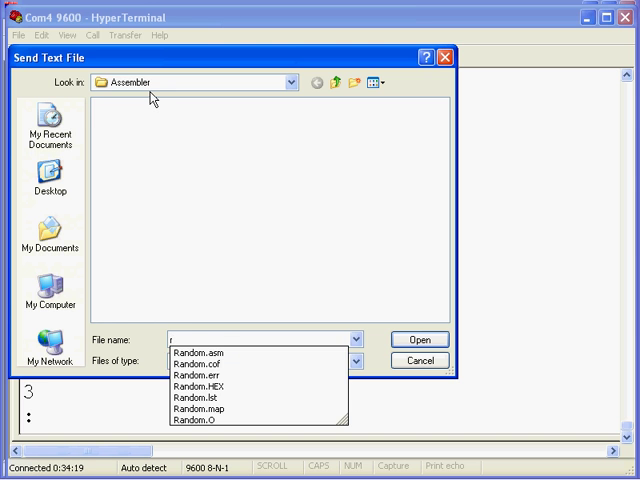
{"action": "left_click", "coordinate": [420, 340]}
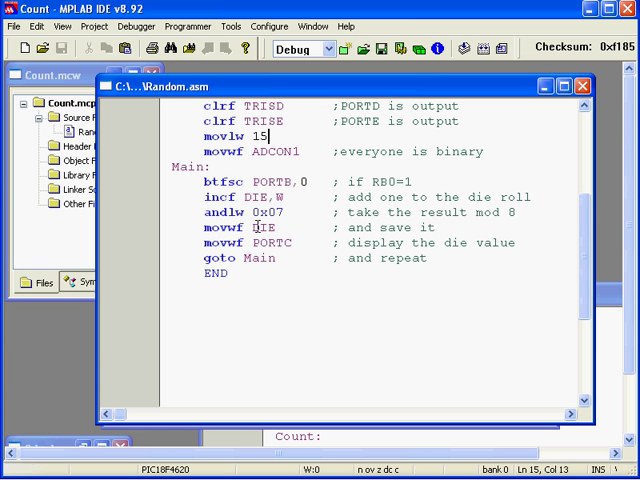
{"action": "mouse_move", "coordinate": [278, 212]}
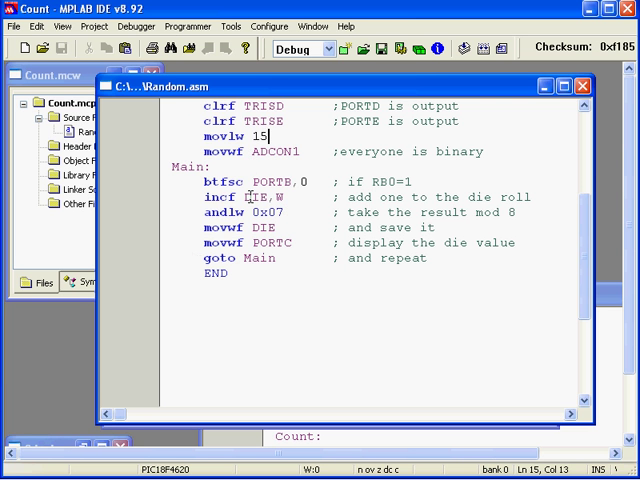
{"action": "scroll", "scroll_direction": "up", "scroll_amount": 3}
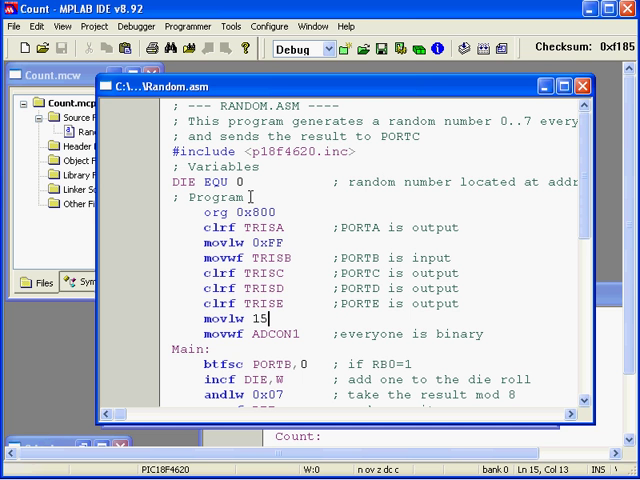